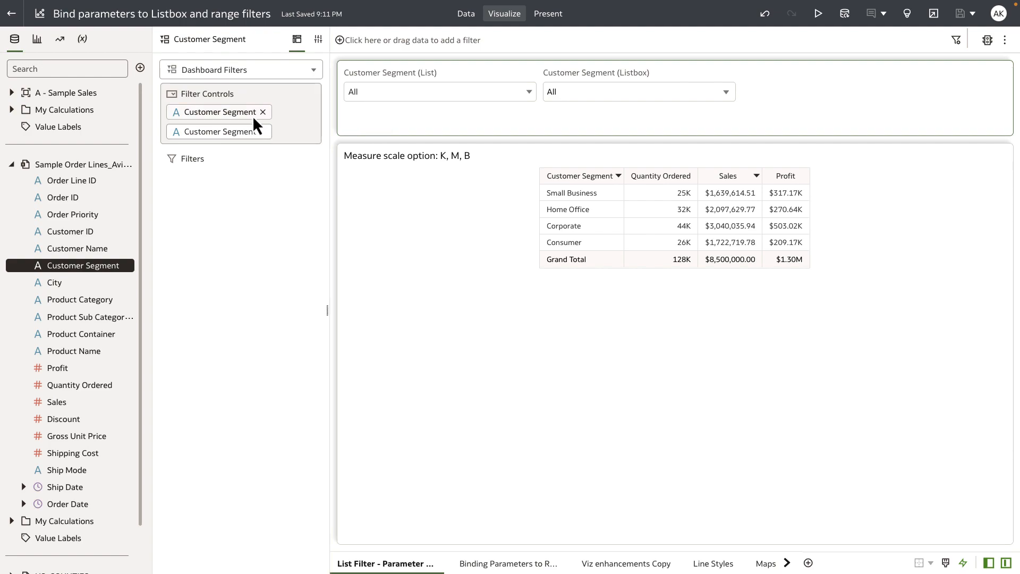
{"action": "mouse_move", "coordinate": [252, 131]}
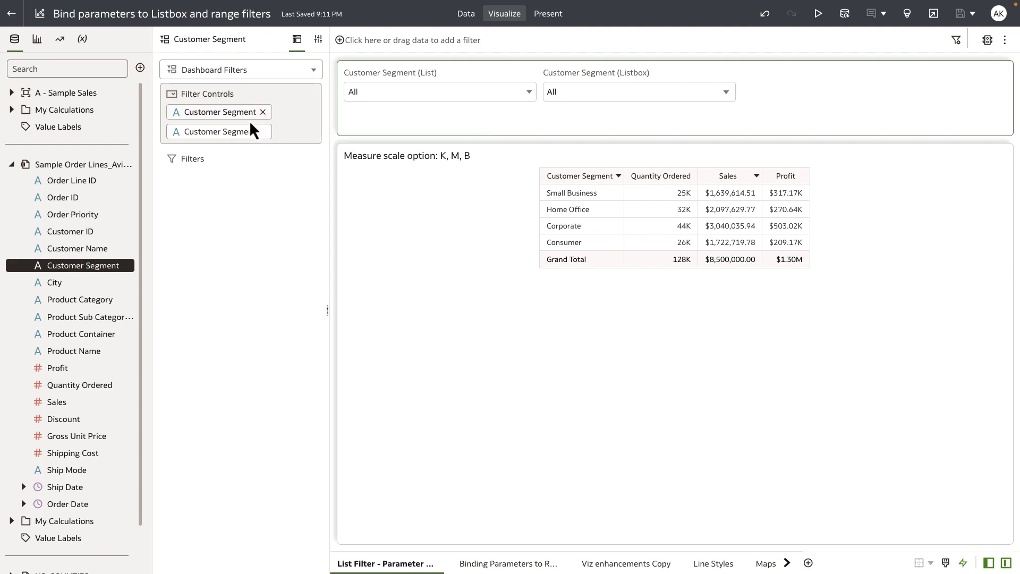
Show the Customer Segment listbox filter's properties and turn Custom Values on.
{"action": "left_click", "coordinate": [440, 91]}
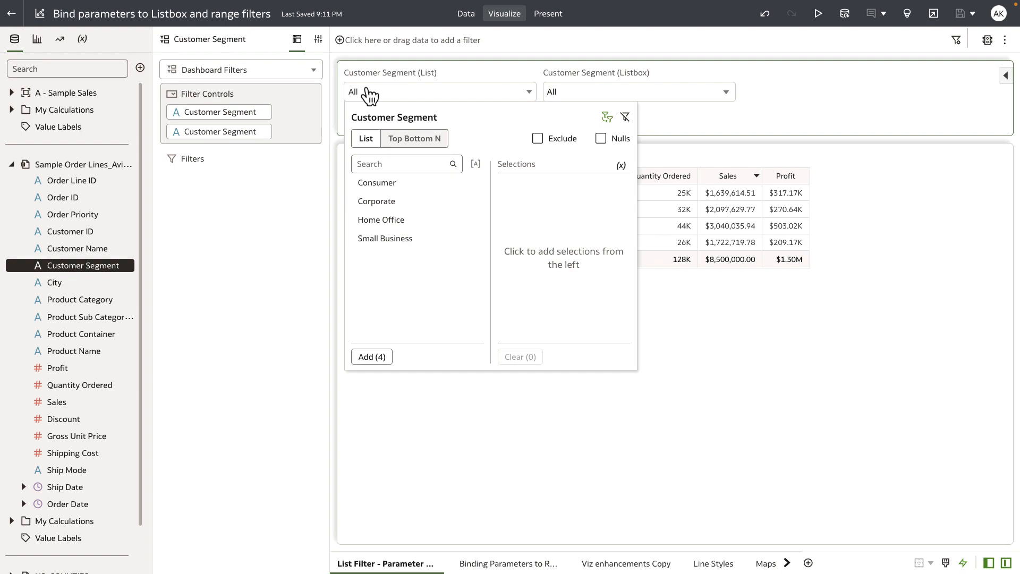
{"action": "mouse_move", "coordinate": [372, 99]}
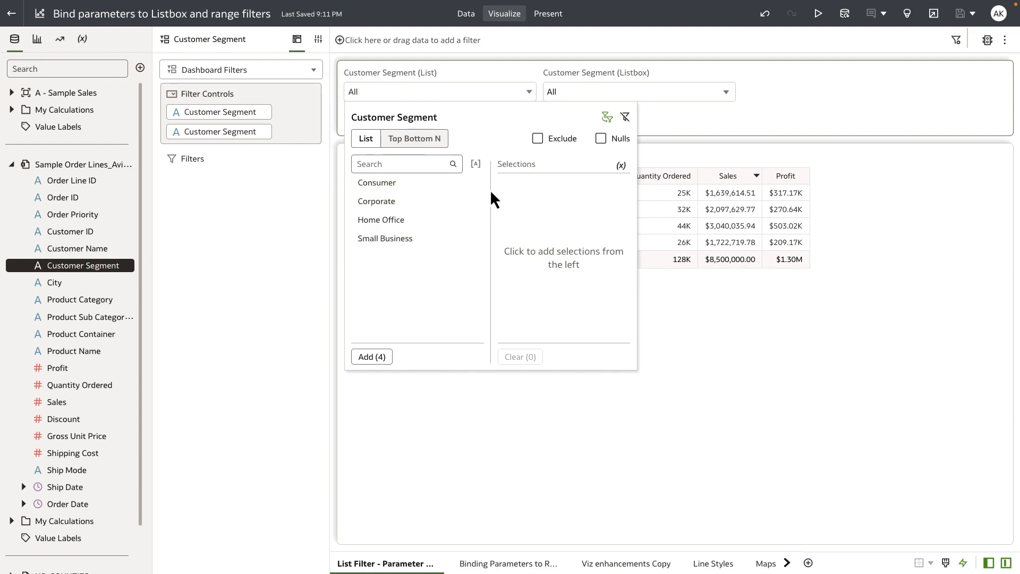
{"action": "mouse_move", "coordinate": [551, 159]}
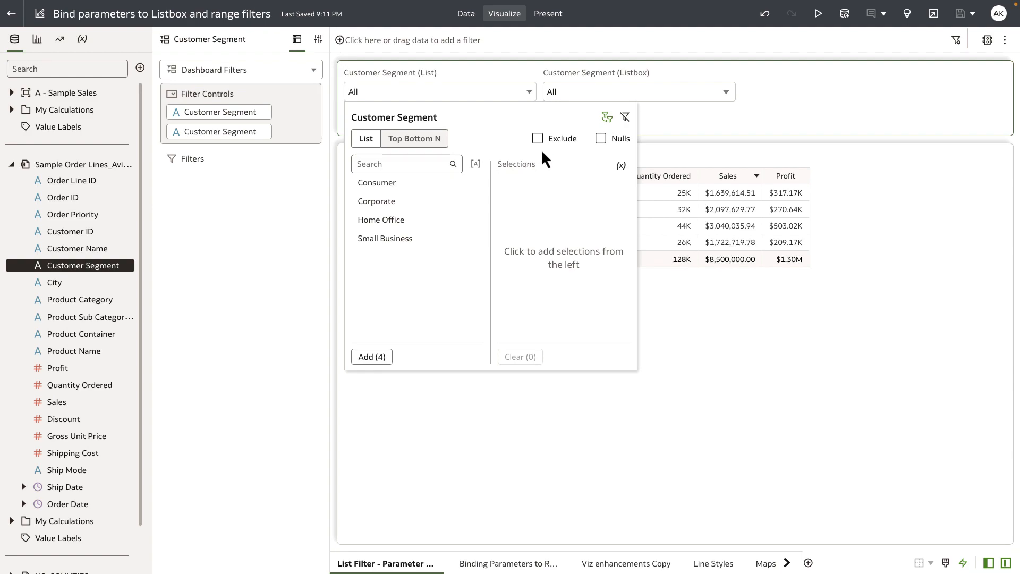
{"action": "mouse_move", "coordinate": [547, 227]}
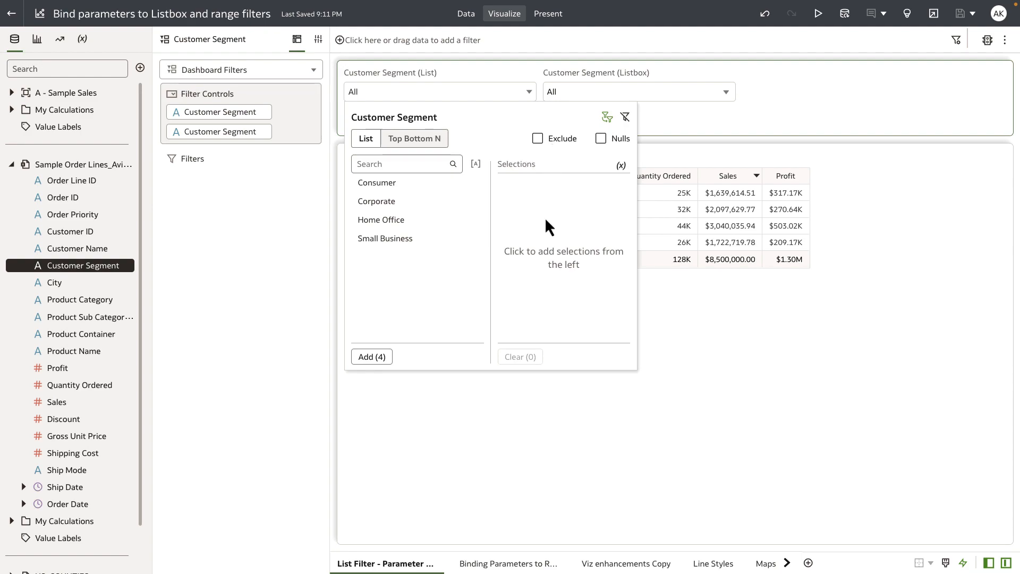
{"action": "mouse_move", "coordinate": [606, 162]}
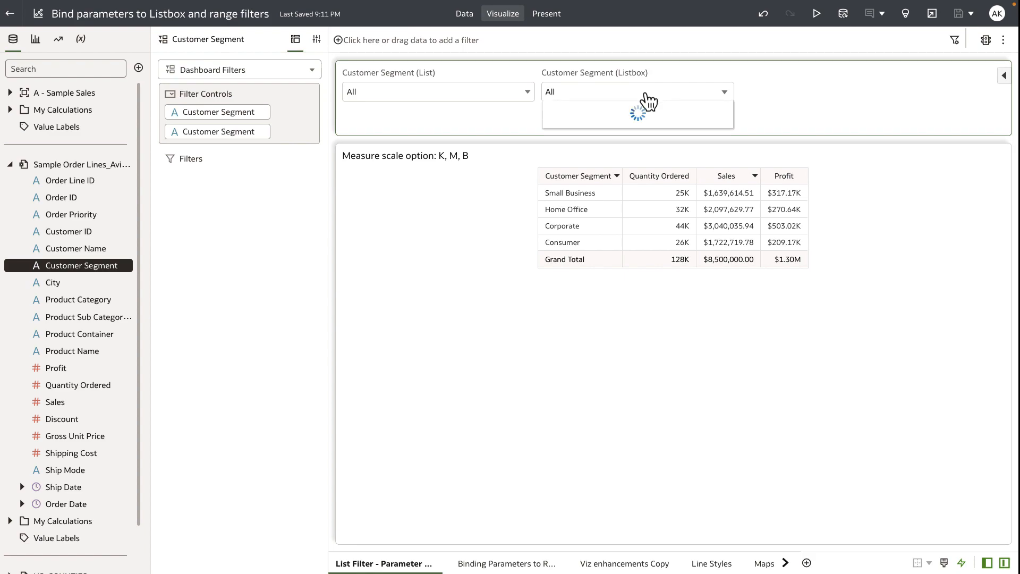
{"action": "left_click", "coordinate": [637, 92]}
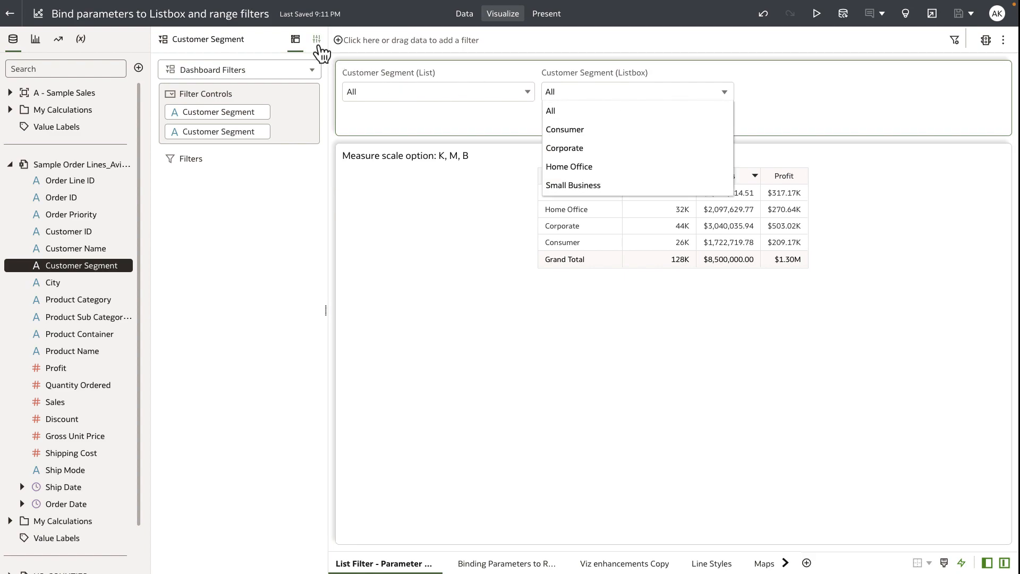
{"action": "left_click", "coordinate": [313, 40]}
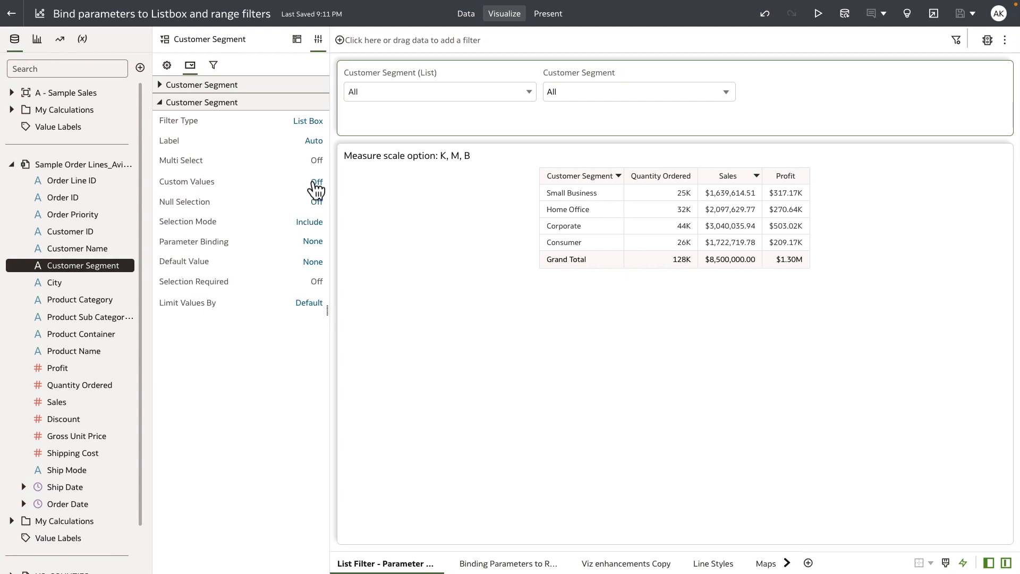
{"action": "left_click", "coordinate": [317, 181]}
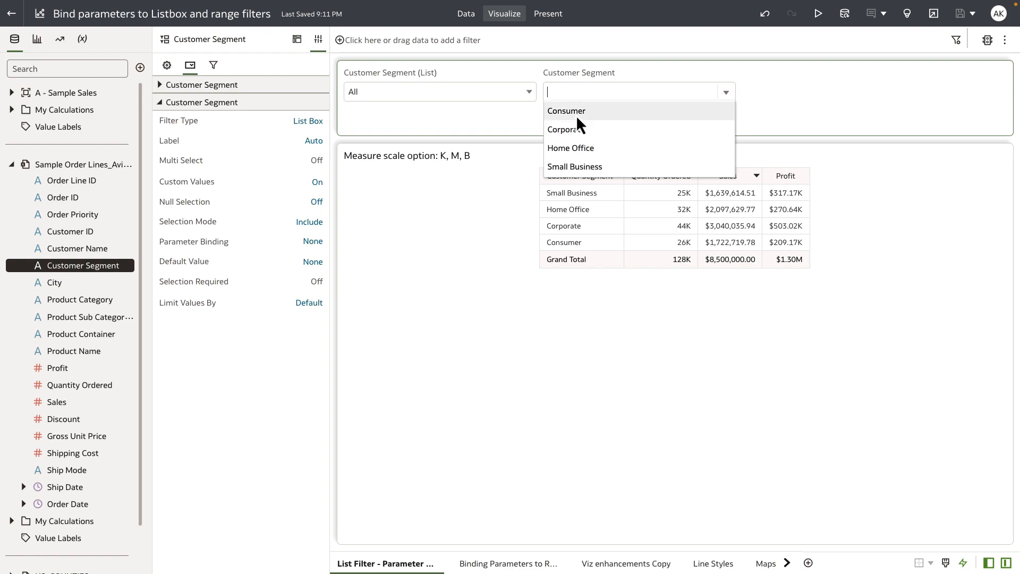
{"action": "mouse_move", "coordinate": [580, 119]}
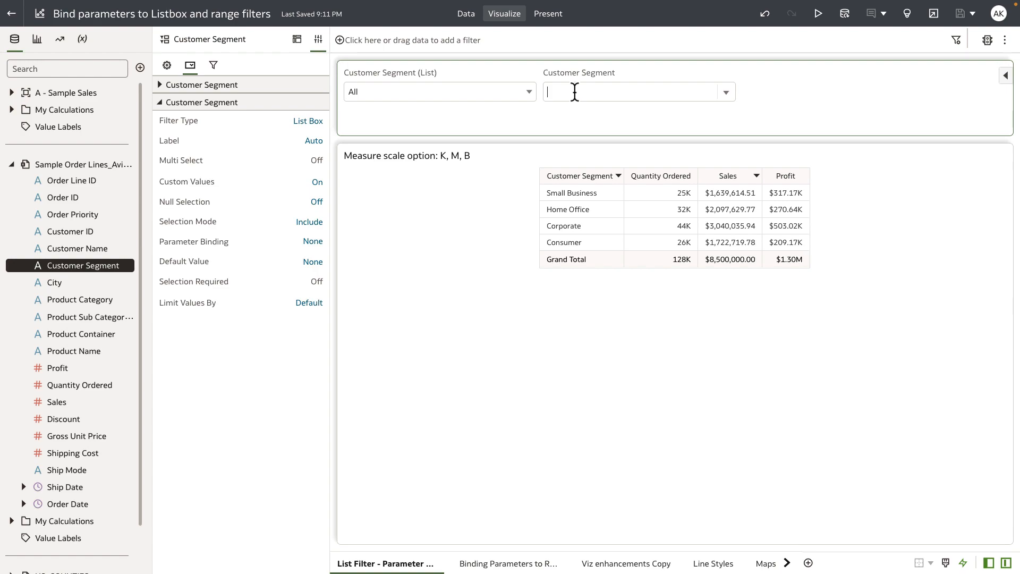
{"action": "mouse_move", "coordinate": [439, 143]}
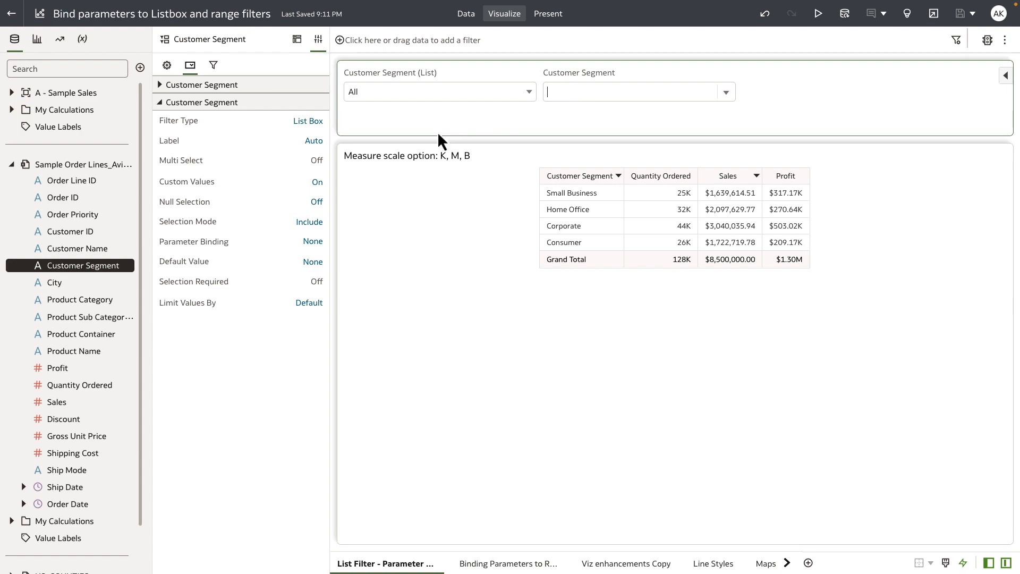
{"action": "mouse_move", "coordinate": [331, 194]}
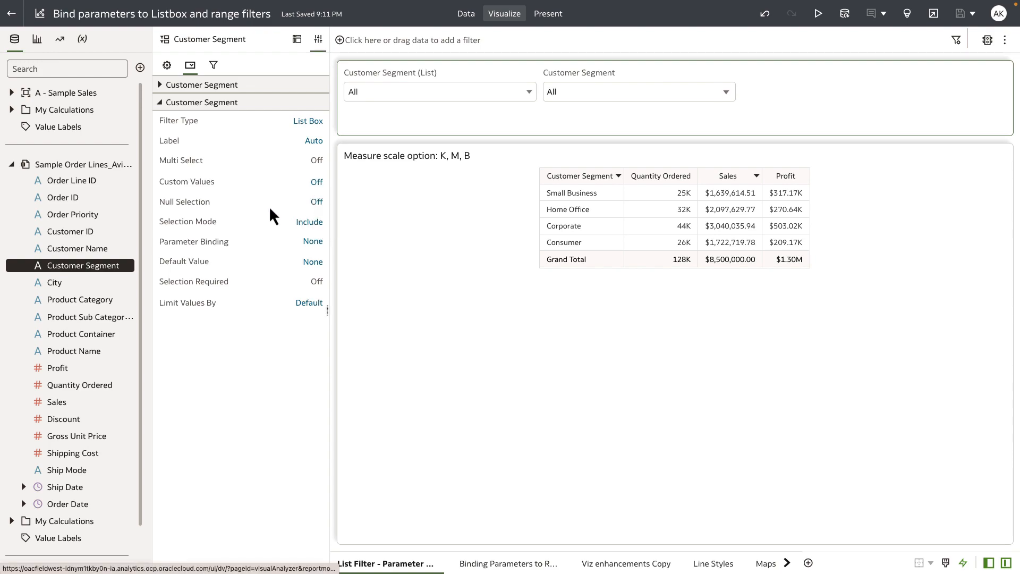
{"action": "mouse_move", "coordinate": [307, 211]}
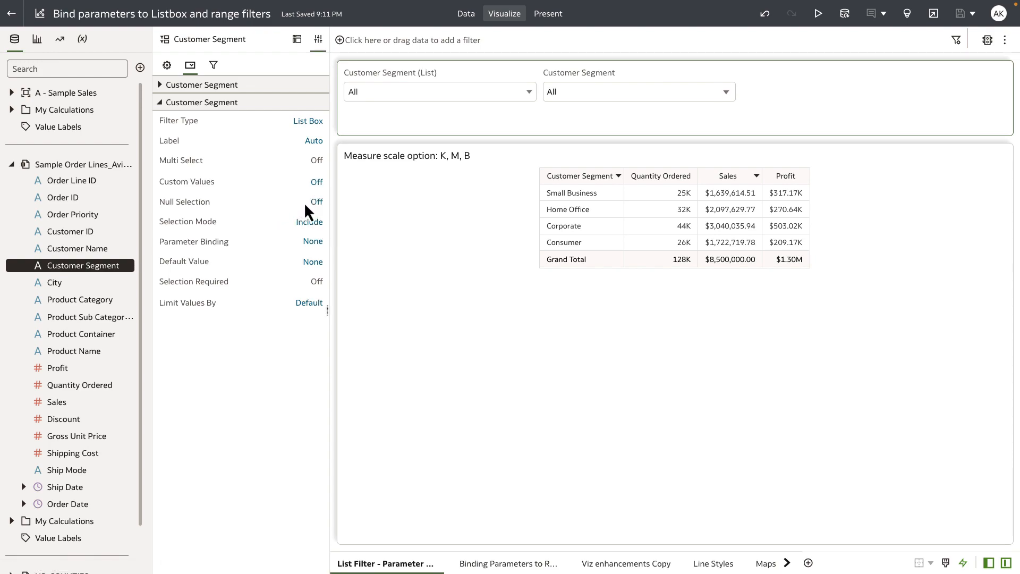
Turn Null Selection on for the filter, check its values, then turn it back off.
{"action": "left_click", "coordinate": [317, 202]}
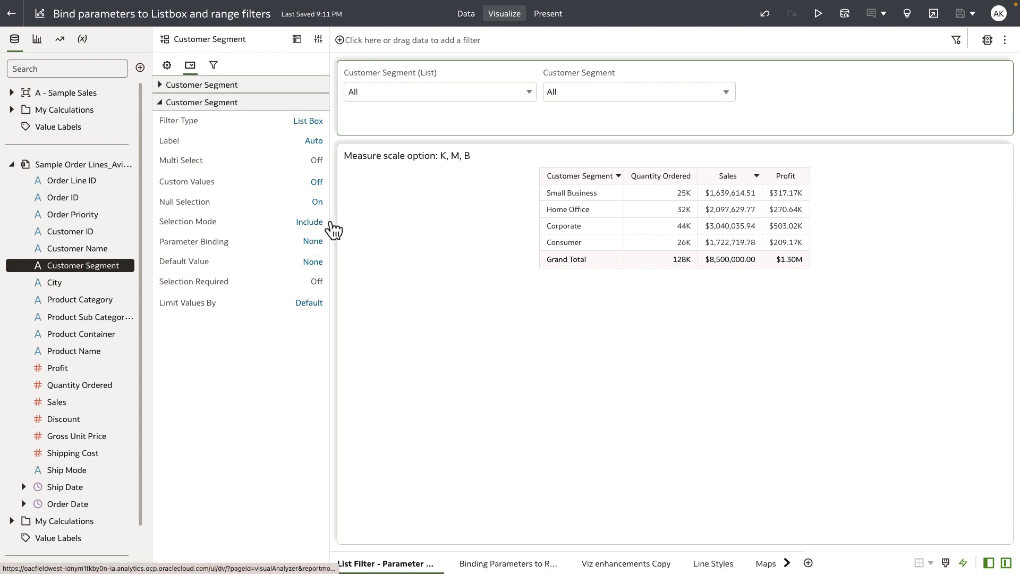
{"action": "left_click", "coordinate": [639, 91]}
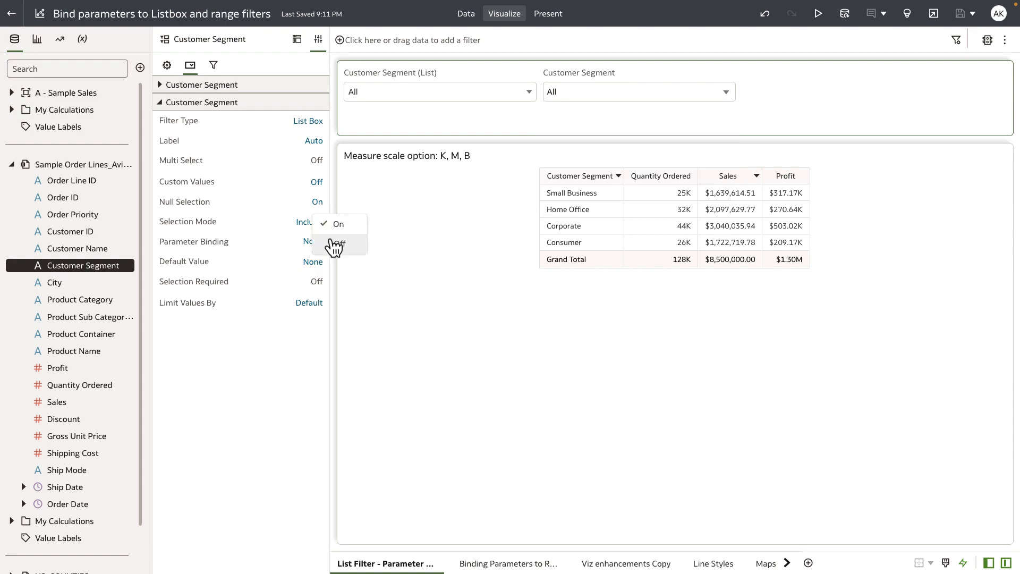
{"action": "left_click", "coordinate": [335, 245]}
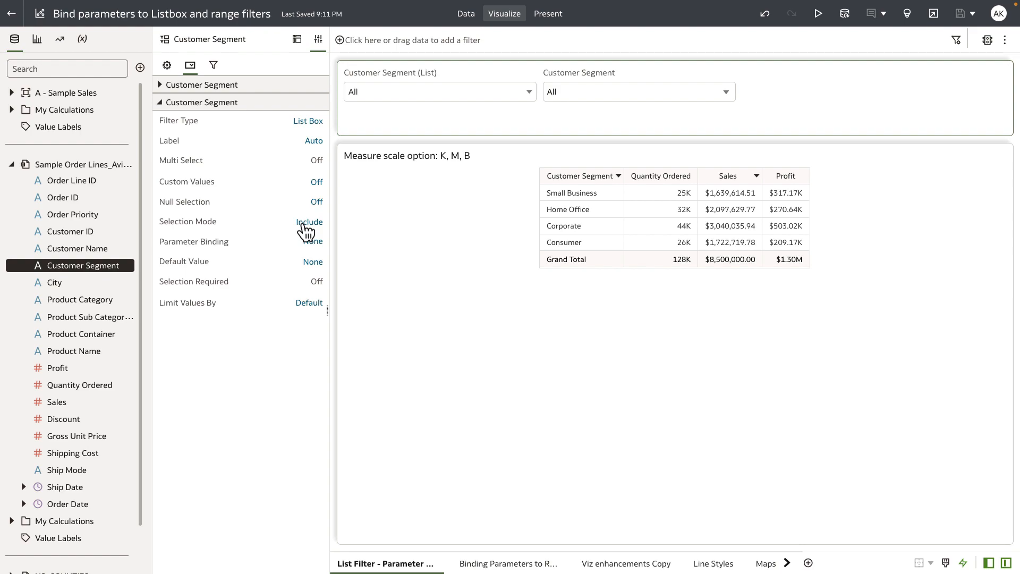
Set Selection Mode to Exclude and exclude Consumer, leaving three segments totalling 101K.
{"action": "left_click", "coordinate": [308, 221]}
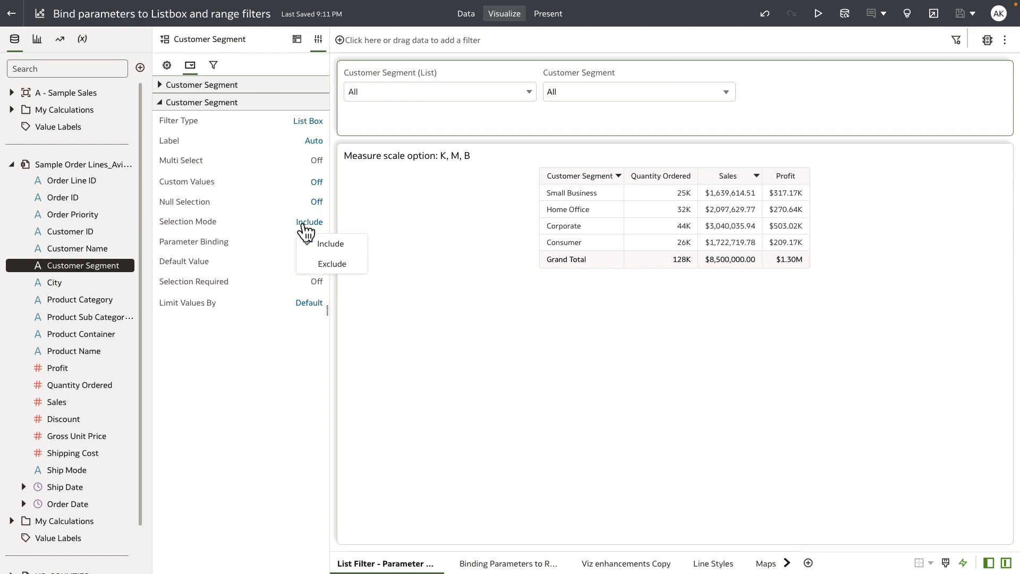
{"action": "left_click", "coordinate": [332, 264]}
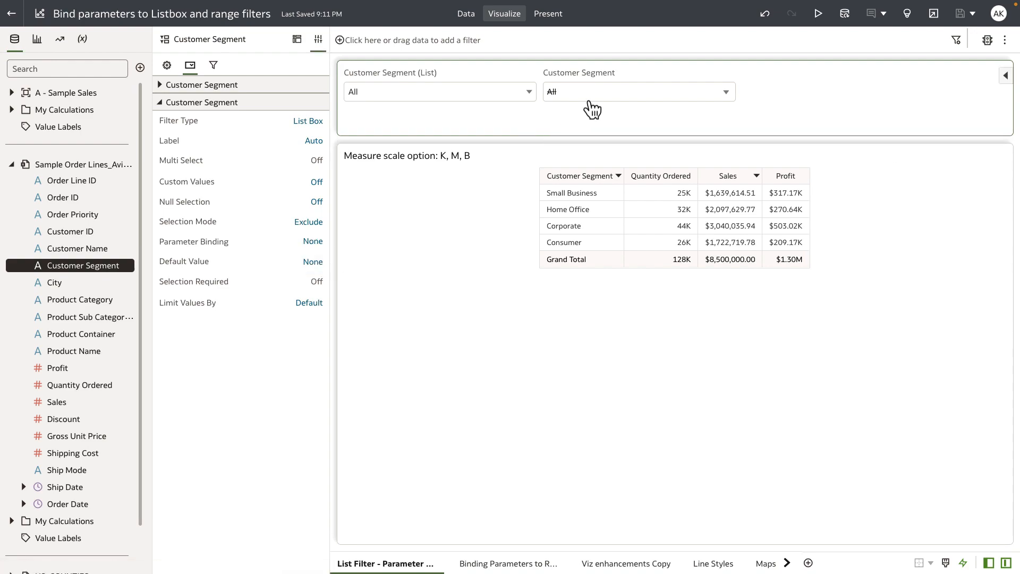
{"action": "left_click", "coordinate": [639, 92]}
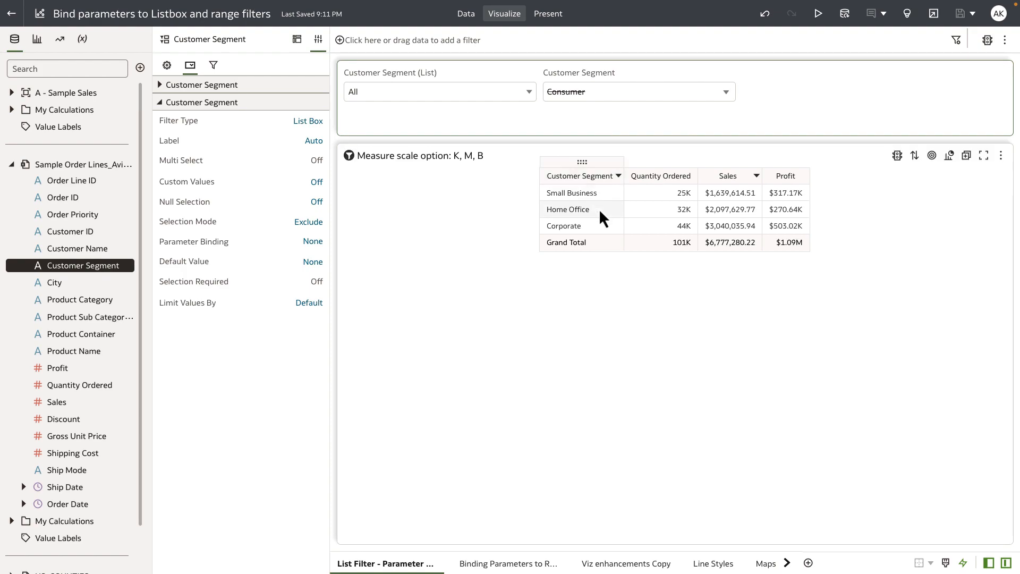
{"action": "left_click", "coordinate": [308, 222]}
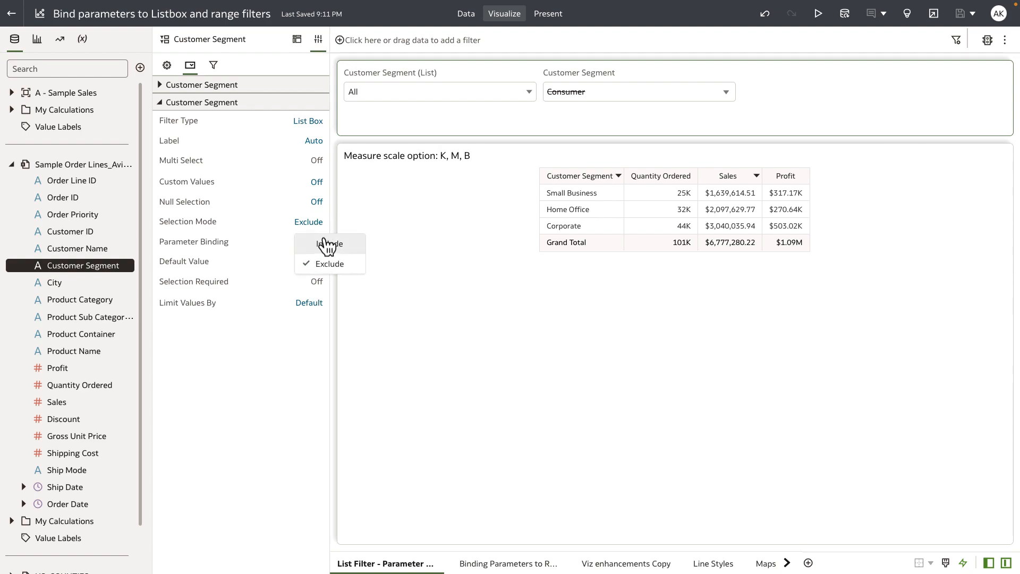
Return the filter to Include mode and bind it to a newly created Customer Segment parameter.
{"action": "left_click", "coordinate": [326, 245]}
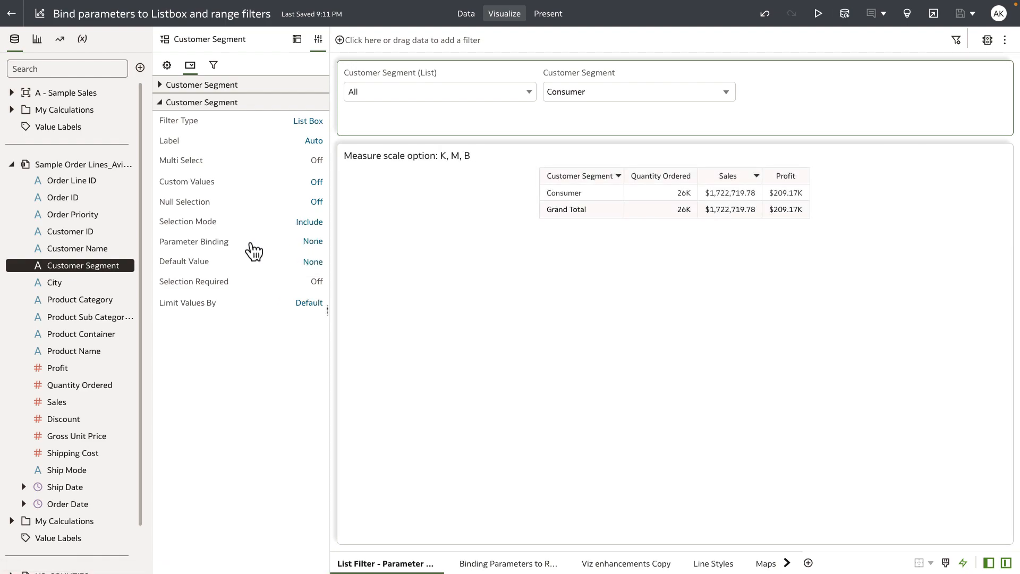
{"action": "mouse_move", "coordinate": [288, 253]}
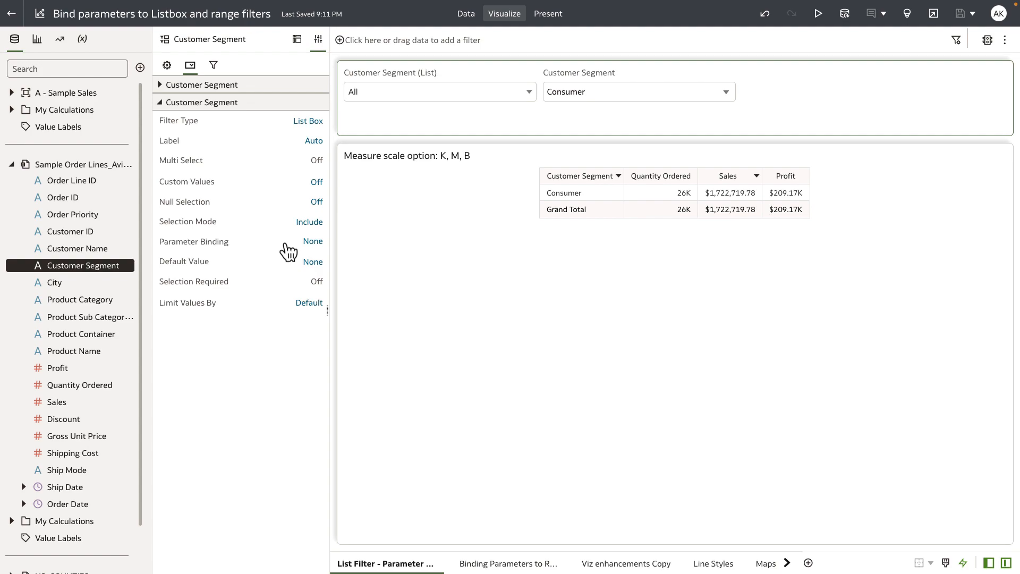
{"action": "mouse_move", "coordinate": [312, 242]}
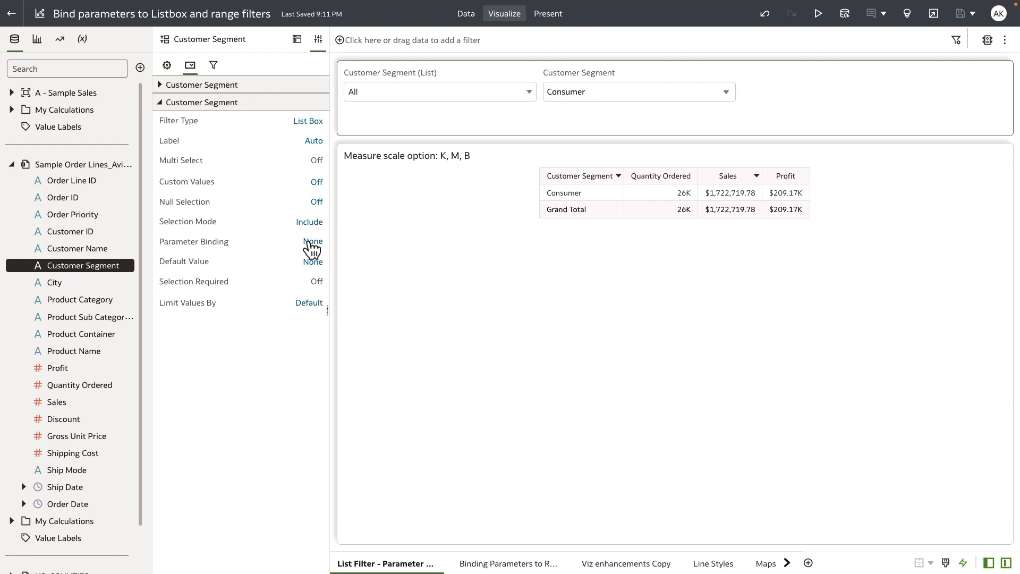
{"action": "mouse_move", "coordinate": [248, 253]}
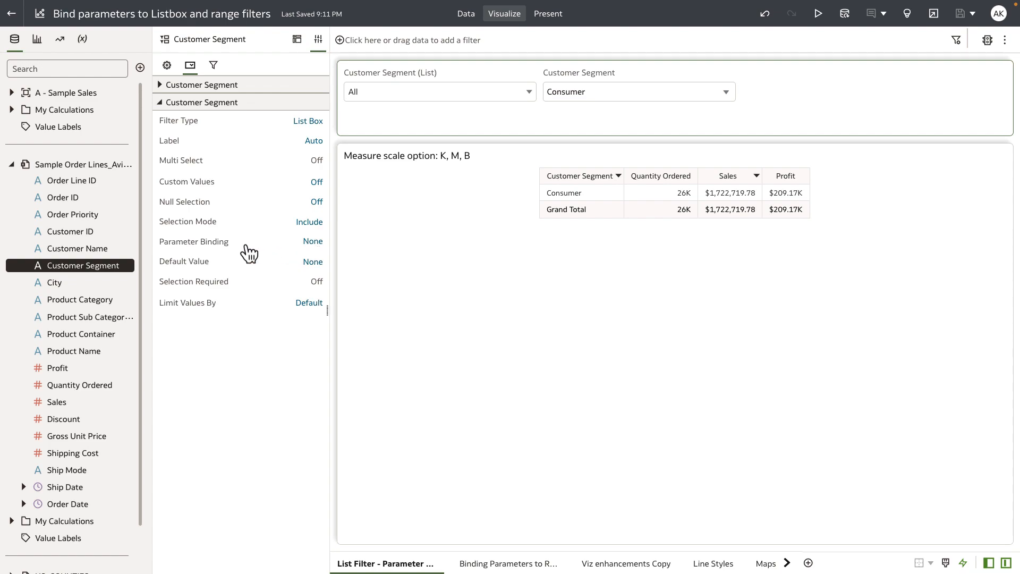
{"action": "mouse_move", "coordinate": [249, 229]}
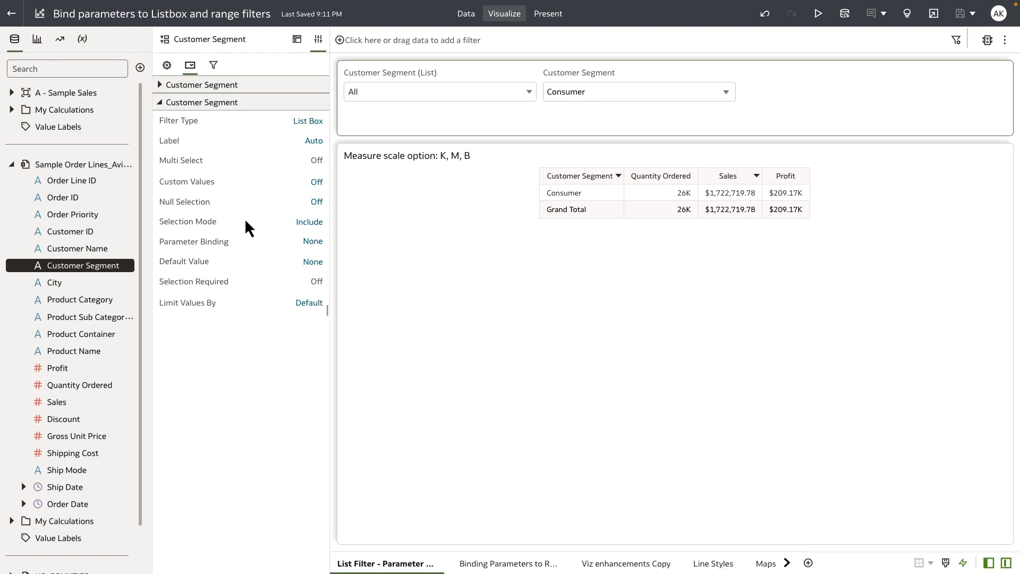
{"action": "left_click", "coordinate": [313, 242]}
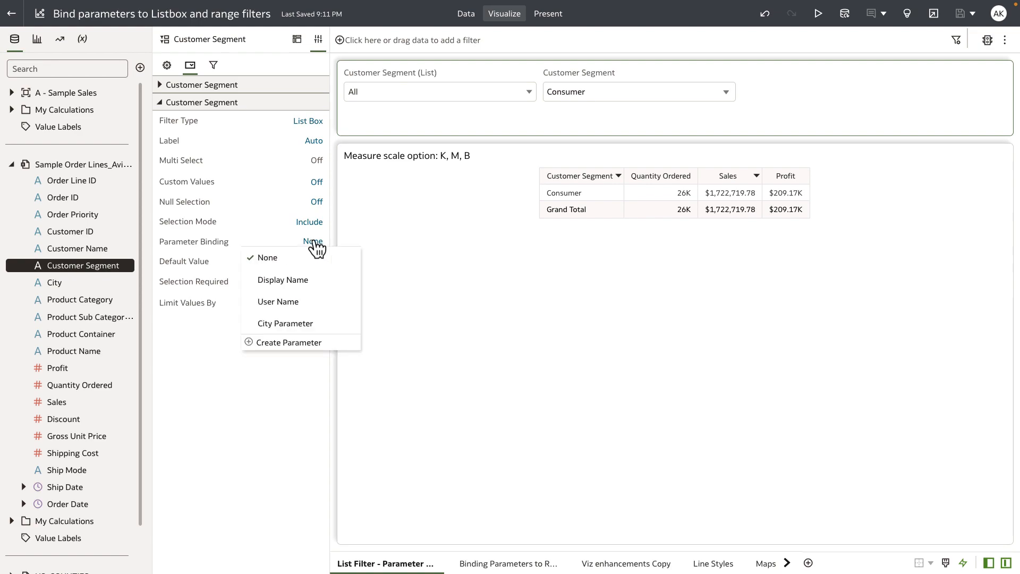
{"action": "mouse_move", "coordinate": [301, 311]}
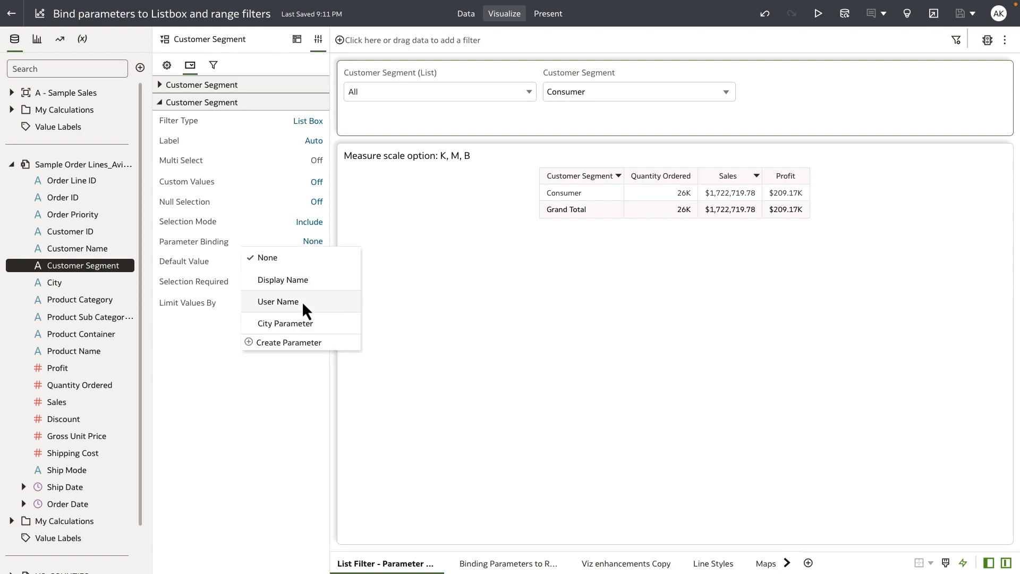
{"action": "mouse_move", "coordinate": [304, 310]}
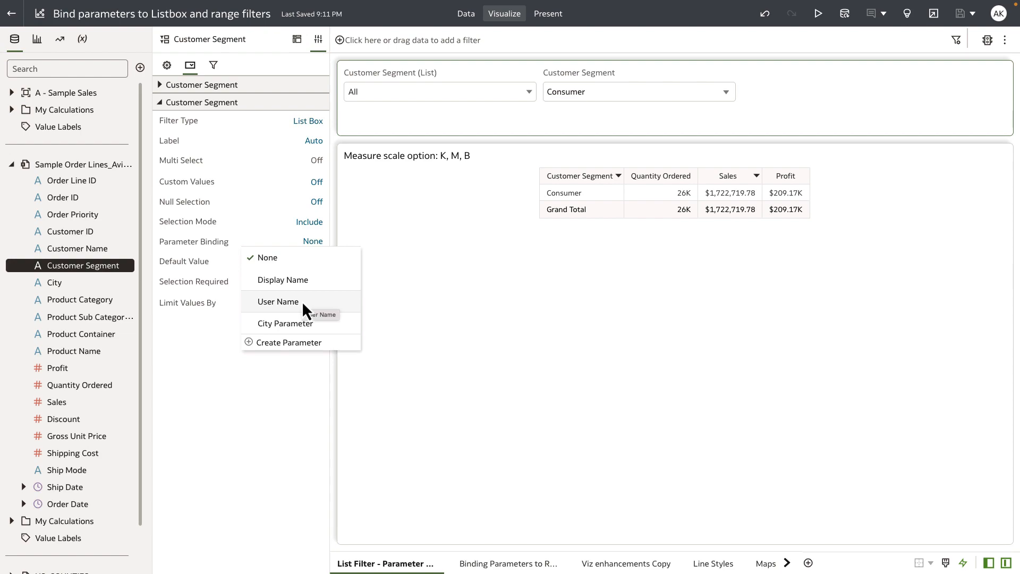
{"action": "mouse_move", "coordinate": [287, 338]}
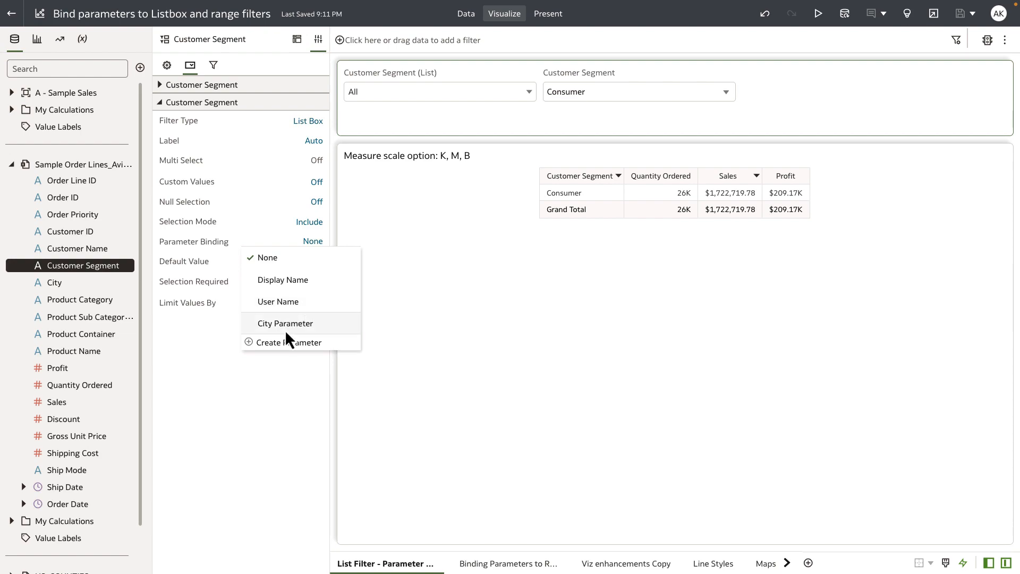
{"action": "mouse_move", "coordinate": [281, 350]}
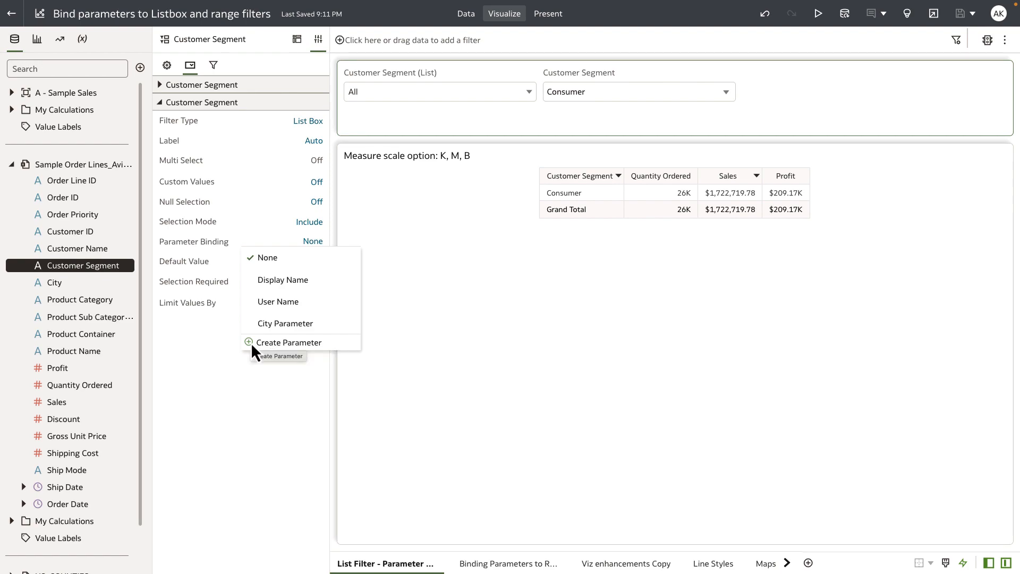
{"action": "left_click", "coordinate": [288, 342]}
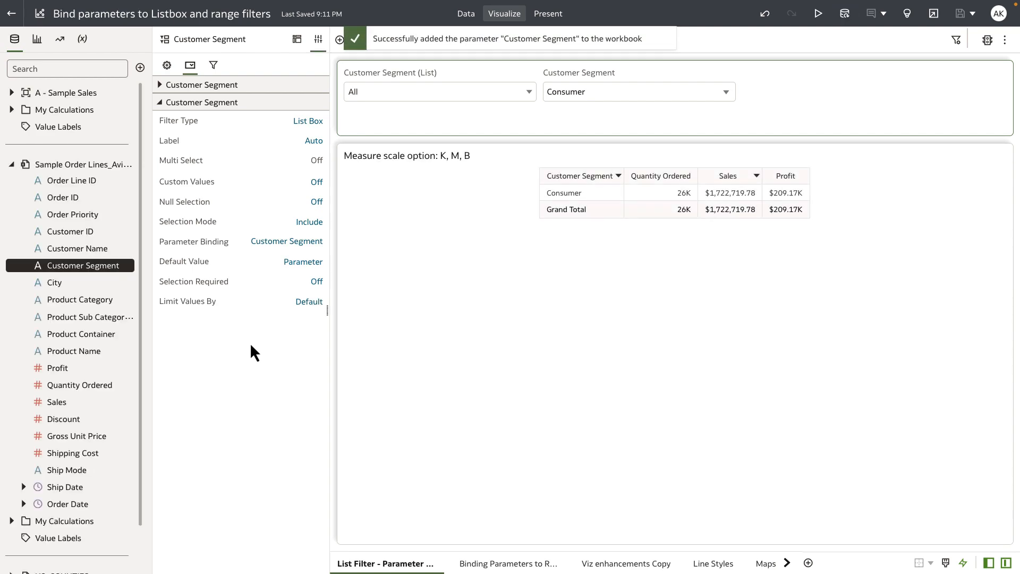
Add the Customer Segment parameter to the filter bar and filter the table to Corporate.
{"action": "left_click", "coordinate": [82, 38]}
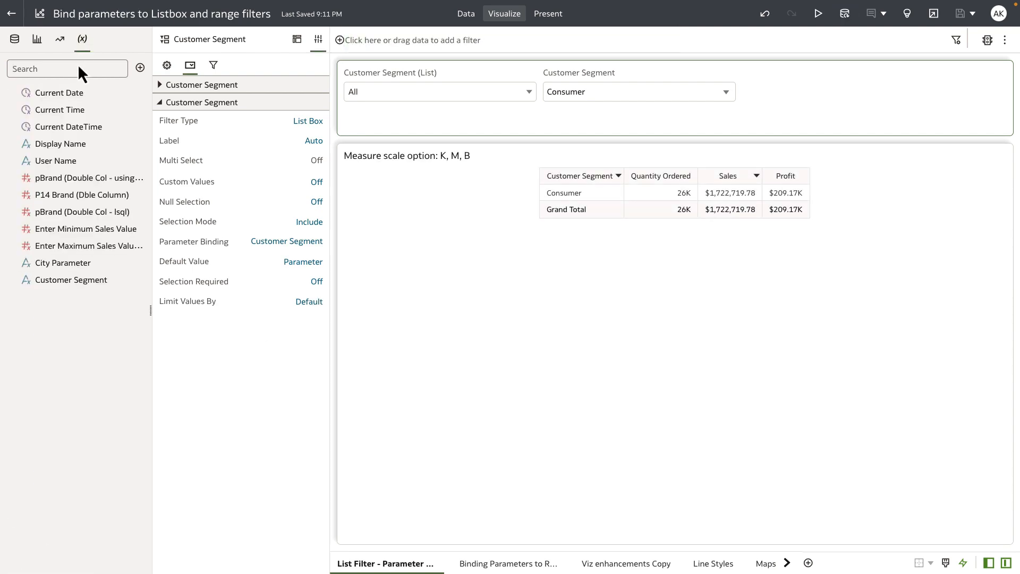
{"action": "mouse_move", "coordinate": [84, 282]}
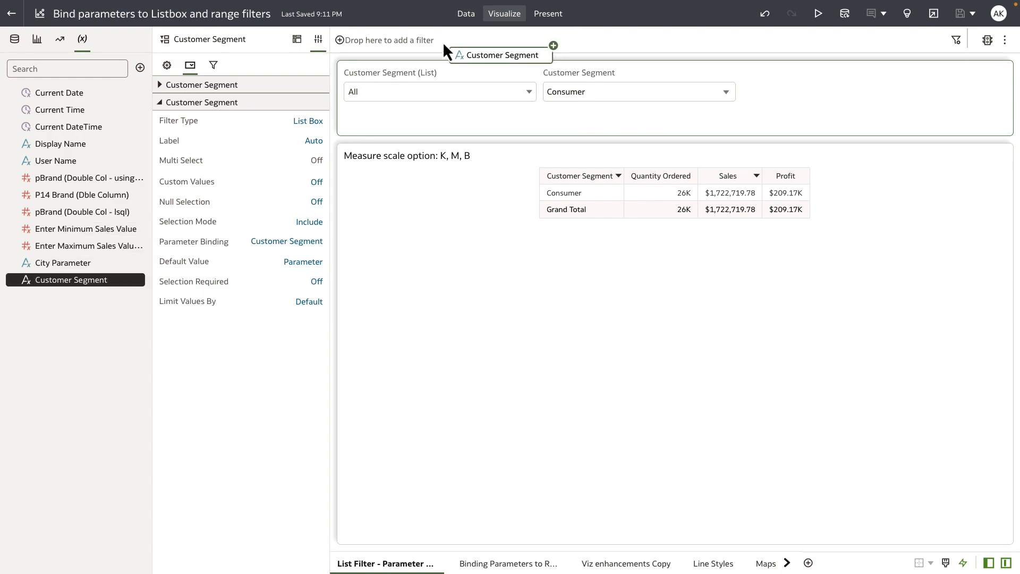
{"action": "left_click", "coordinate": [389, 39]}
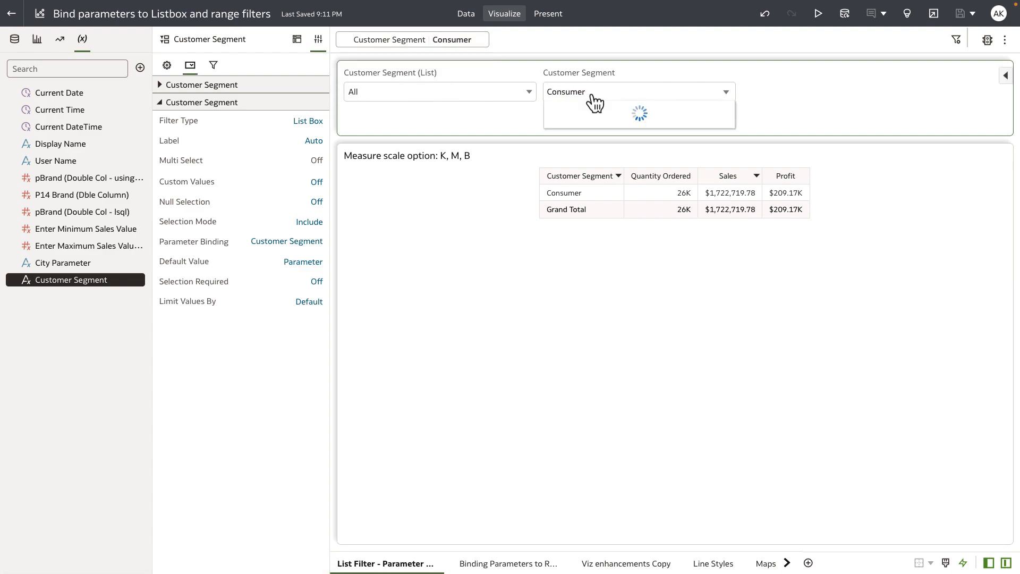
{"action": "left_click", "coordinate": [639, 91]}
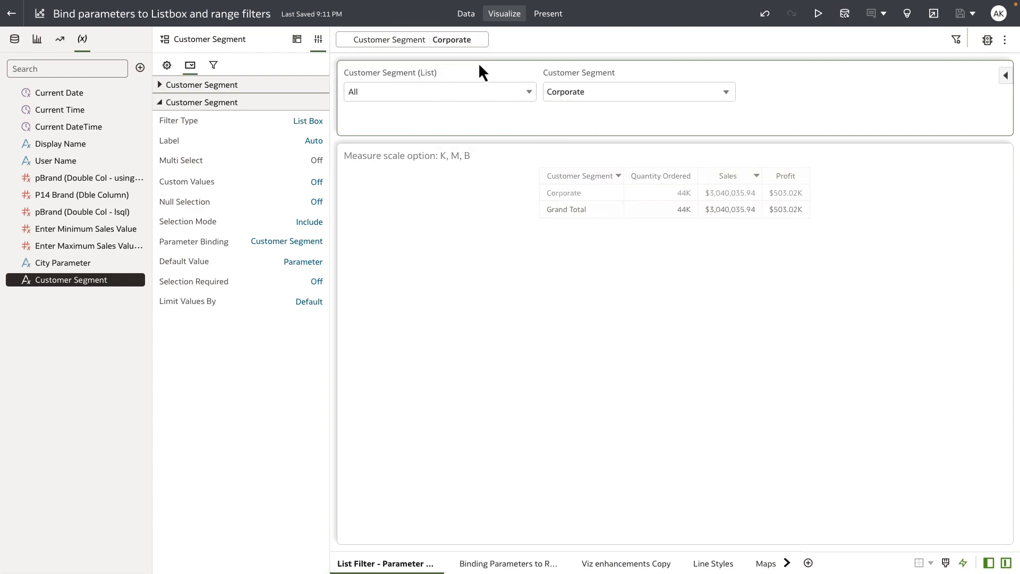
{"action": "mouse_move", "coordinate": [466, 42]}
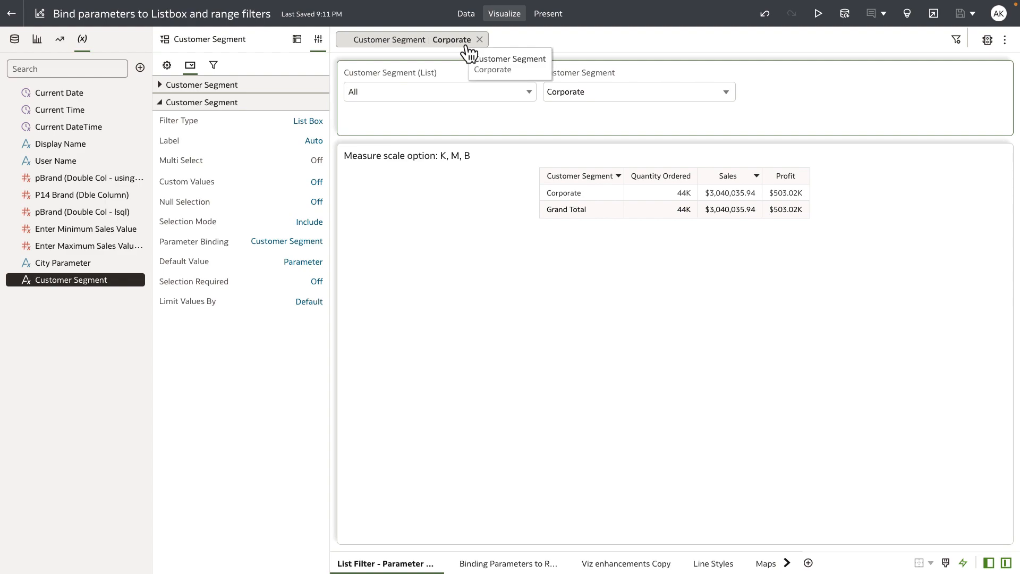
{"action": "mouse_move", "coordinate": [209, 274]}
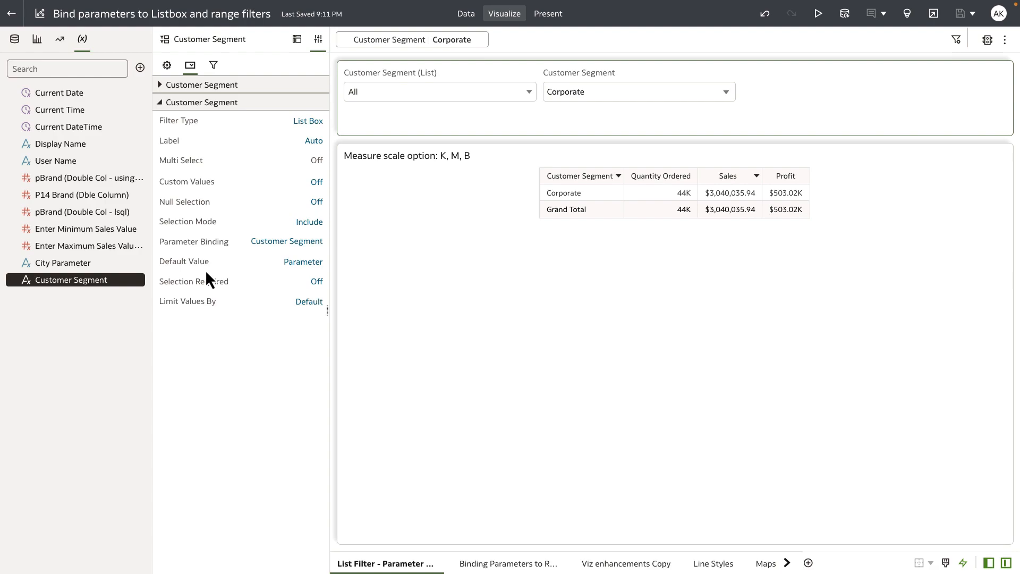
{"action": "mouse_move", "coordinate": [211, 310]}
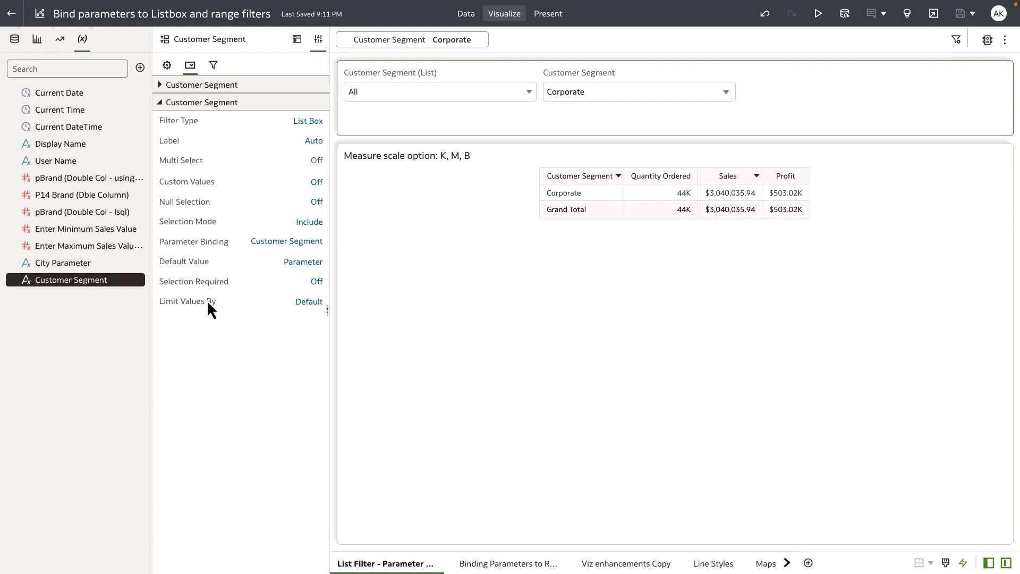
{"action": "mouse_move", "coordinate": [234, 273]}
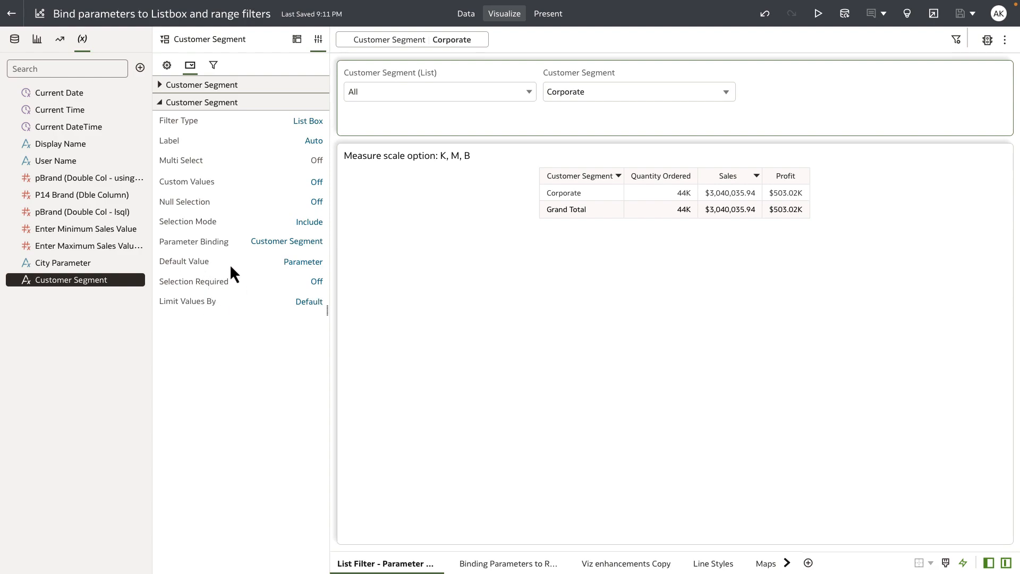
{"action": "mouse_move", "coordinate": [232, 298]}
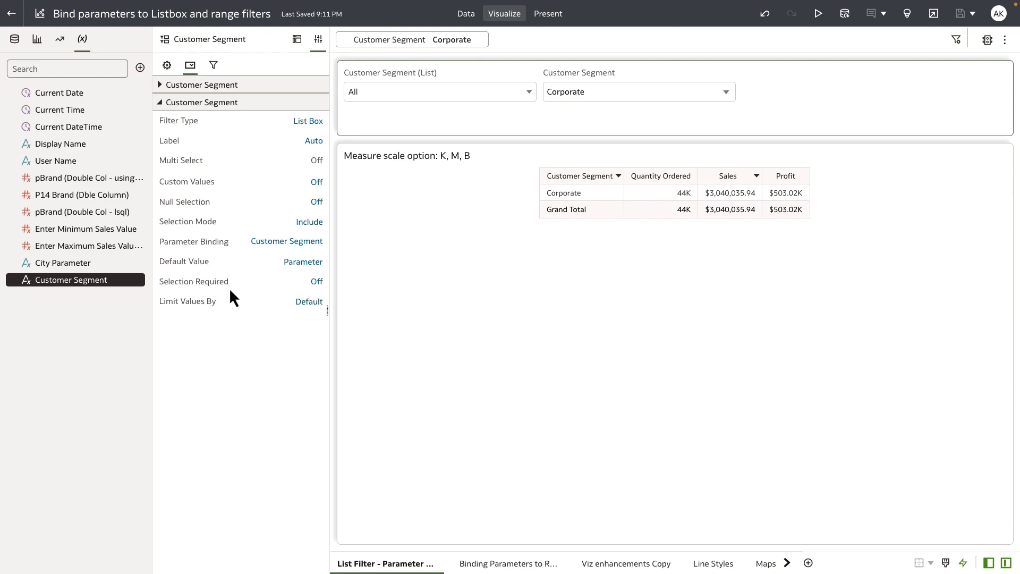
{"action": "mouse_move", "coordinate": [215, 274]}
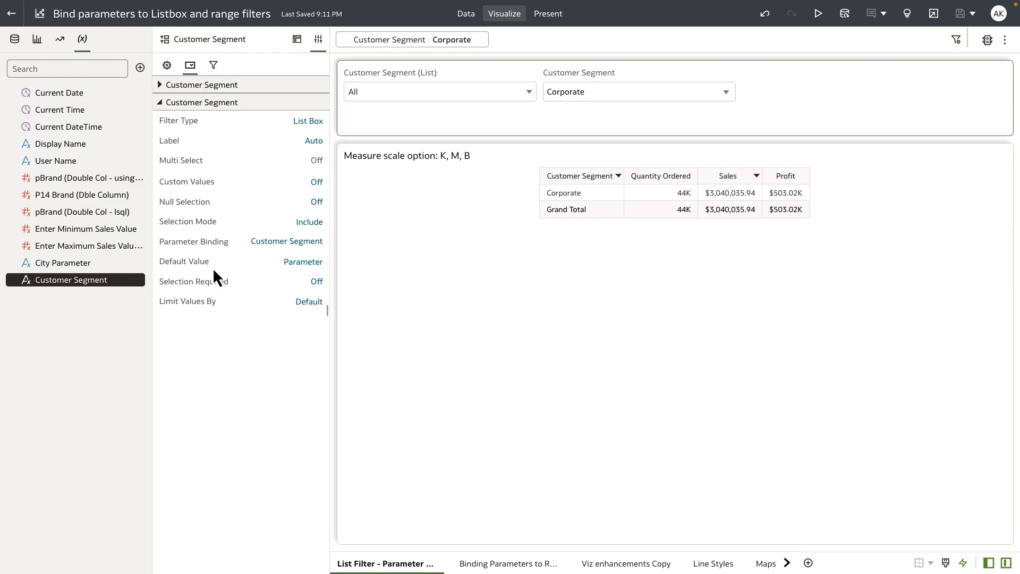
{"action": "mouse_move", "coordinate": [227, 257]}
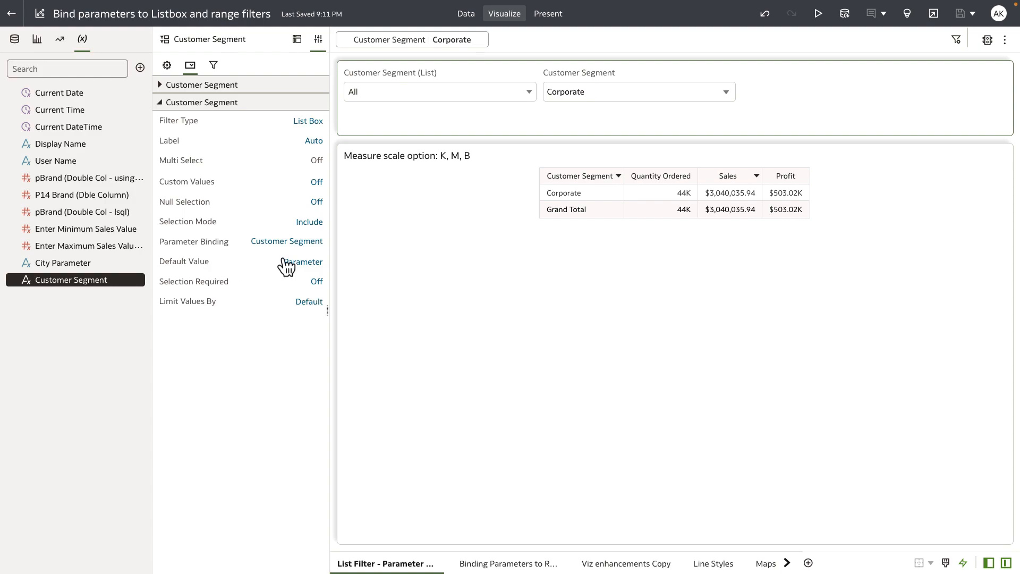
Show the default value options for the Customer Segment filter, still set to Parameter.
{"action": "left_click", "coordinate": [304, 261]}
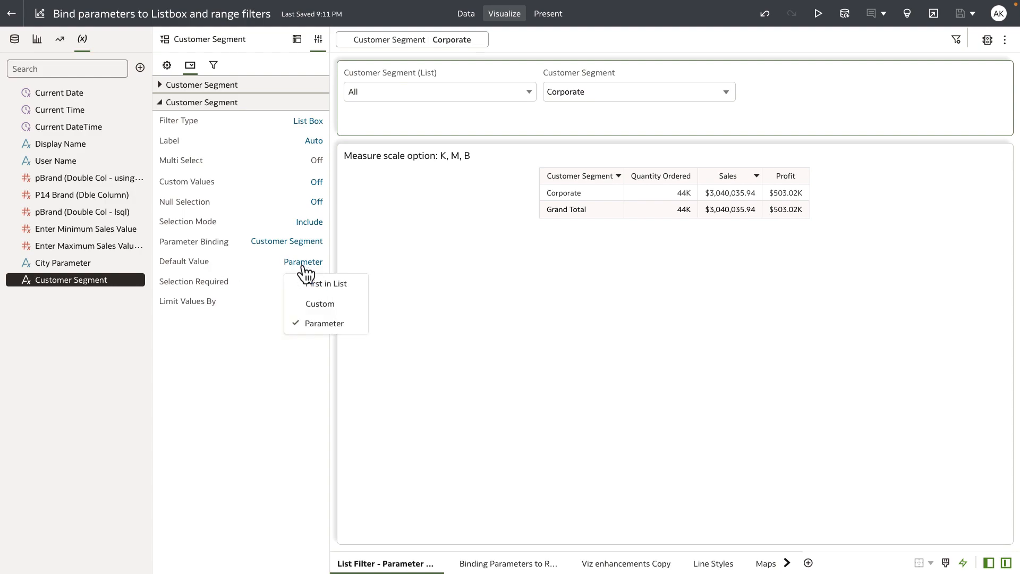